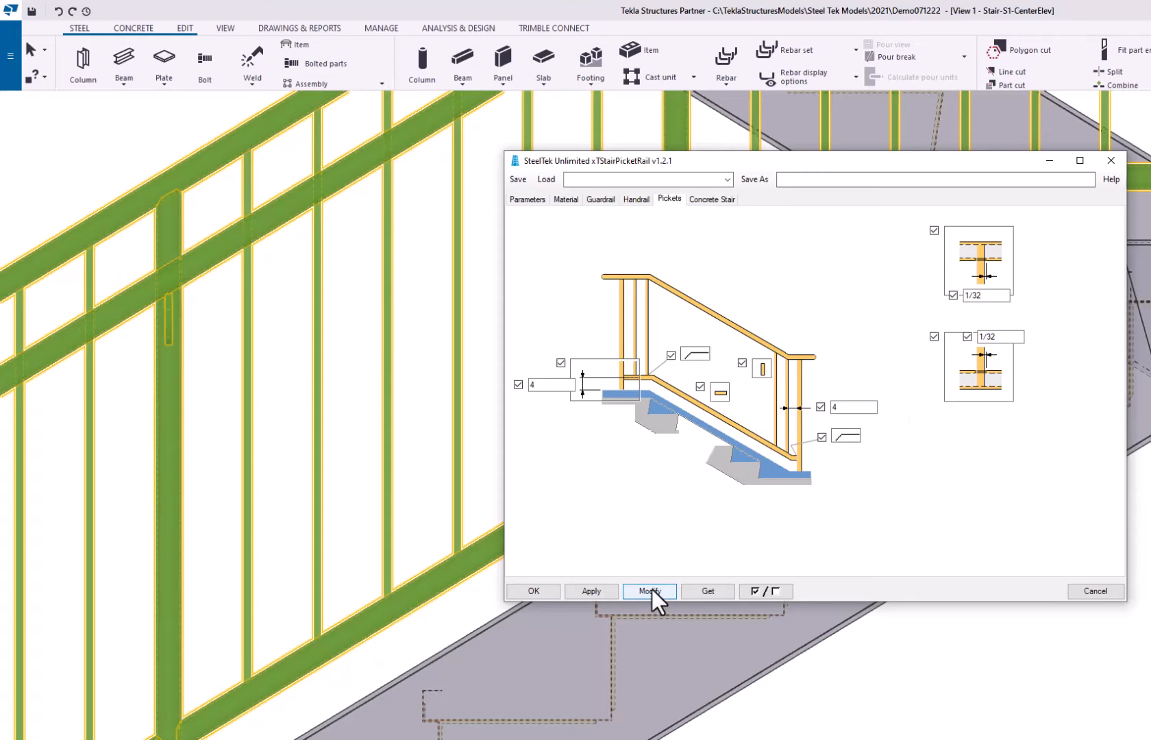
- Modify the stair rail with the current picket settings to show the picket-to-rail cut detail
click(649, 591)
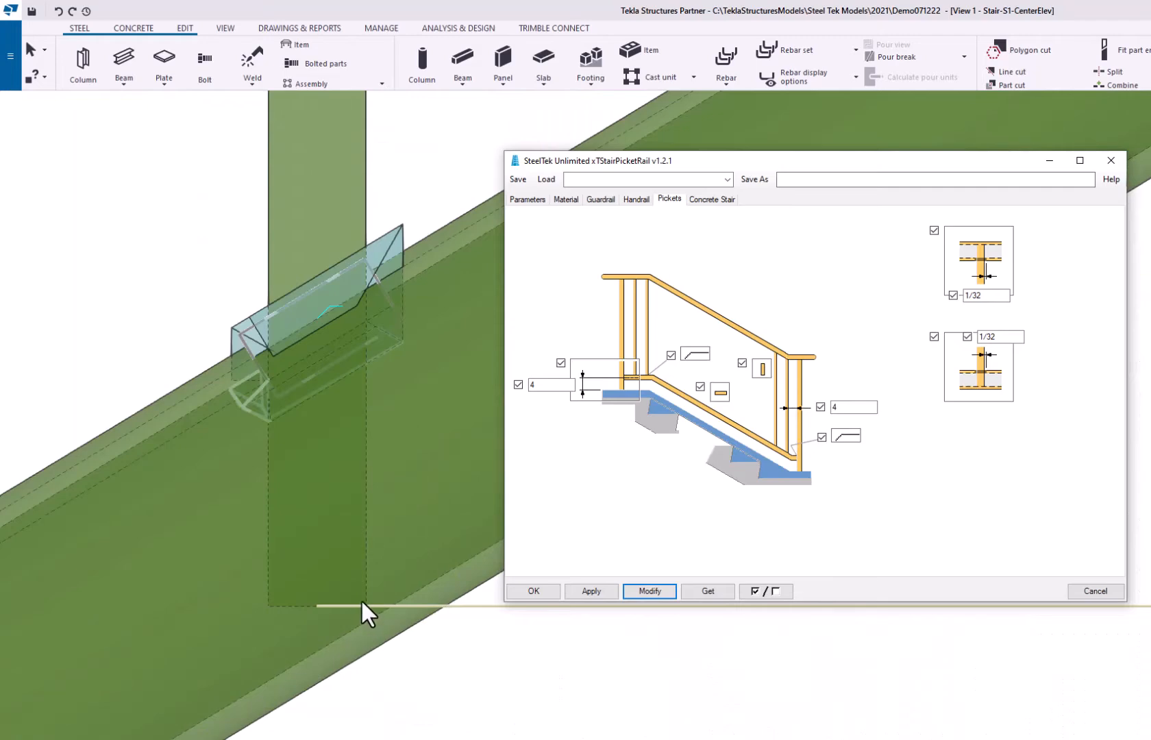
mouse_move(389, 624)
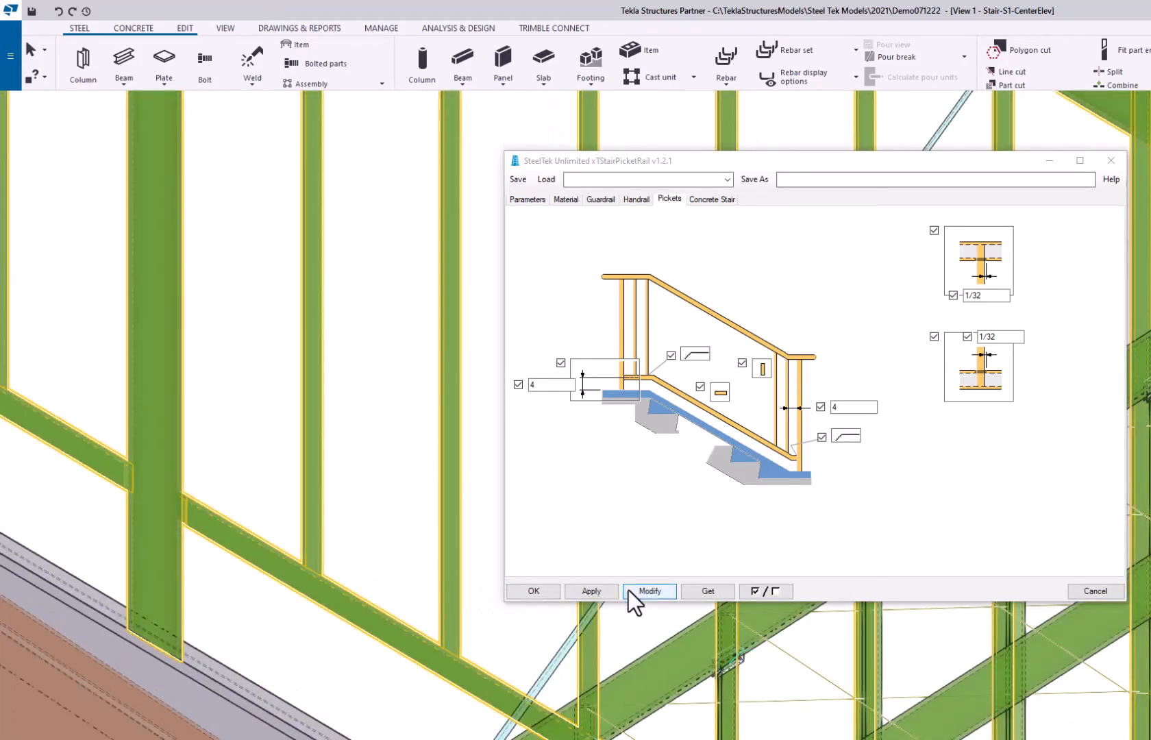
- Set pickets to insert 1 into the top rail and 3/8 into the bottom rail, then modify the rail
click(706, 591)
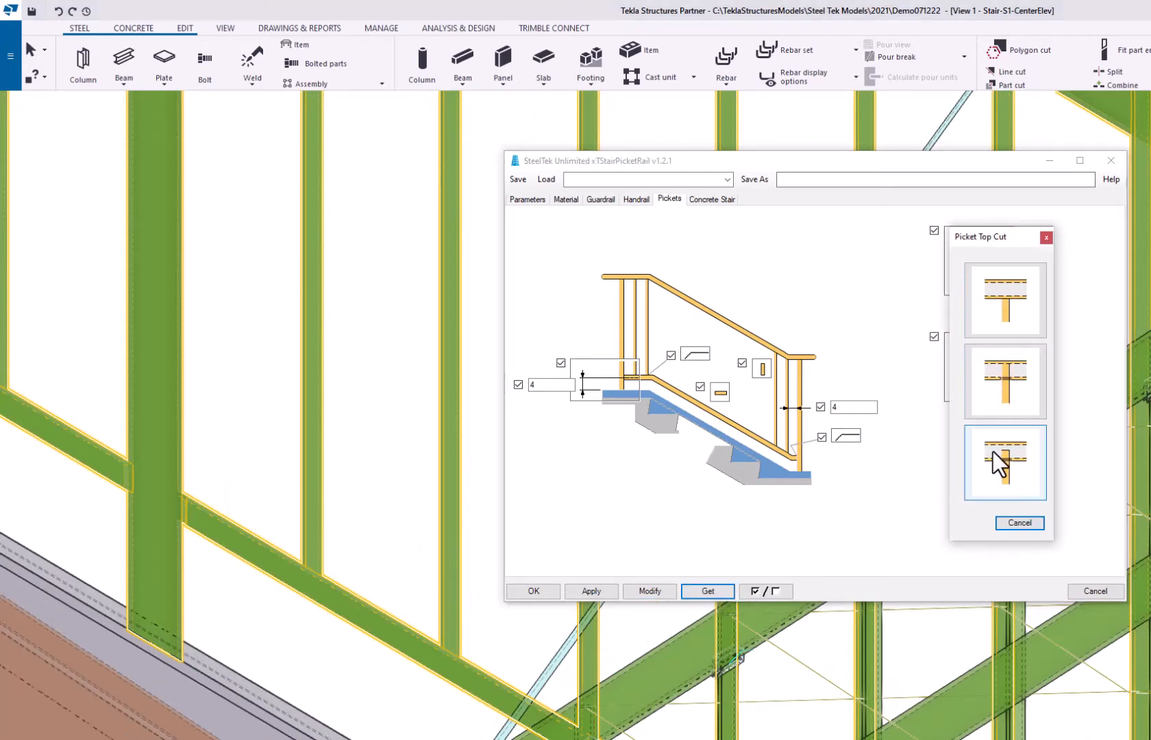
click(1005, 461)
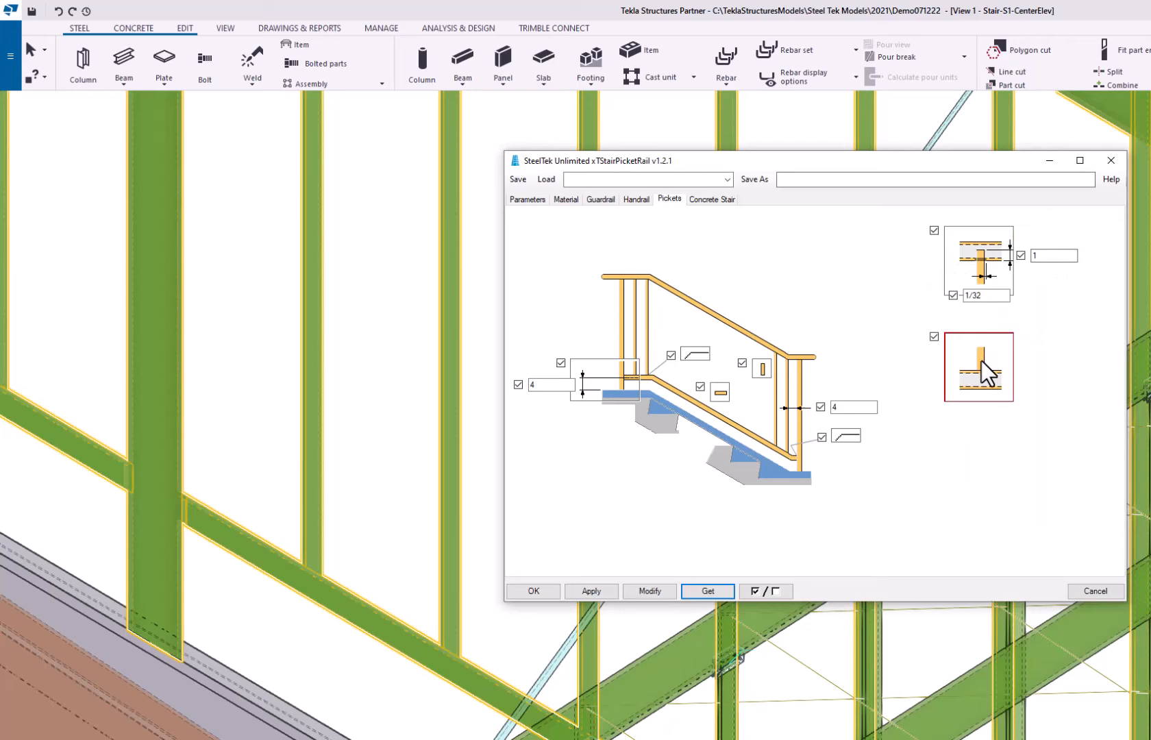
click(978, 367)
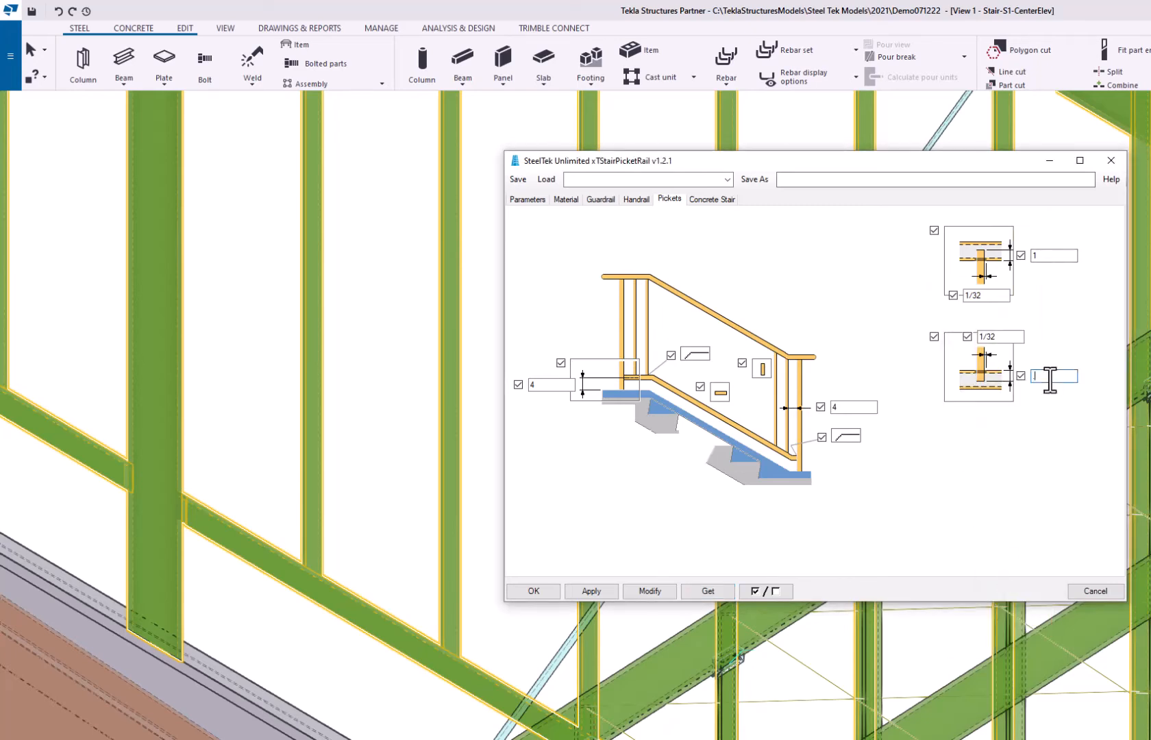
text(375)
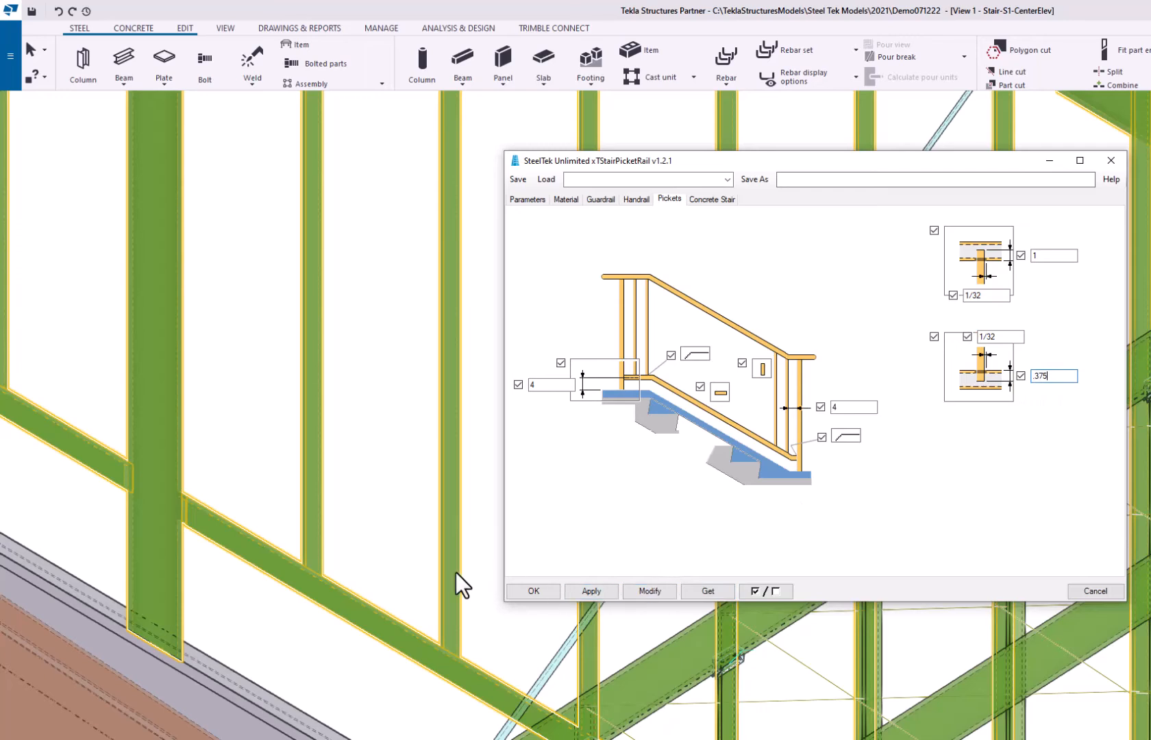
click(650, 590)
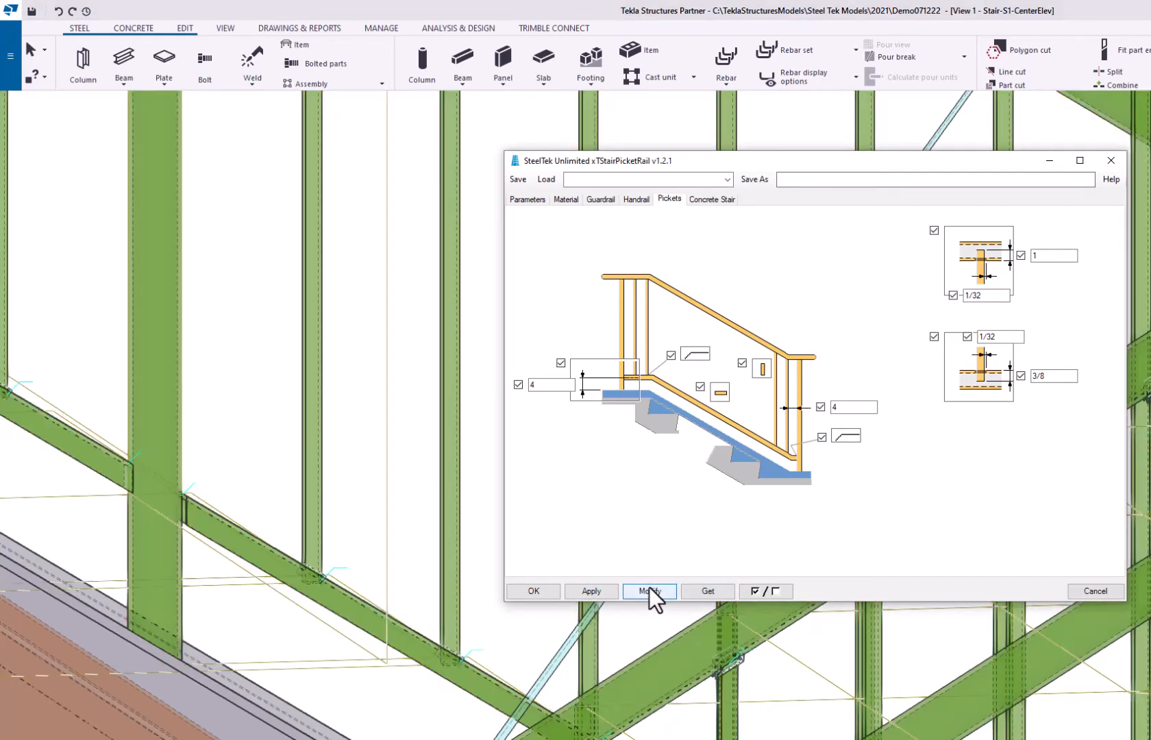
click(650, 591)
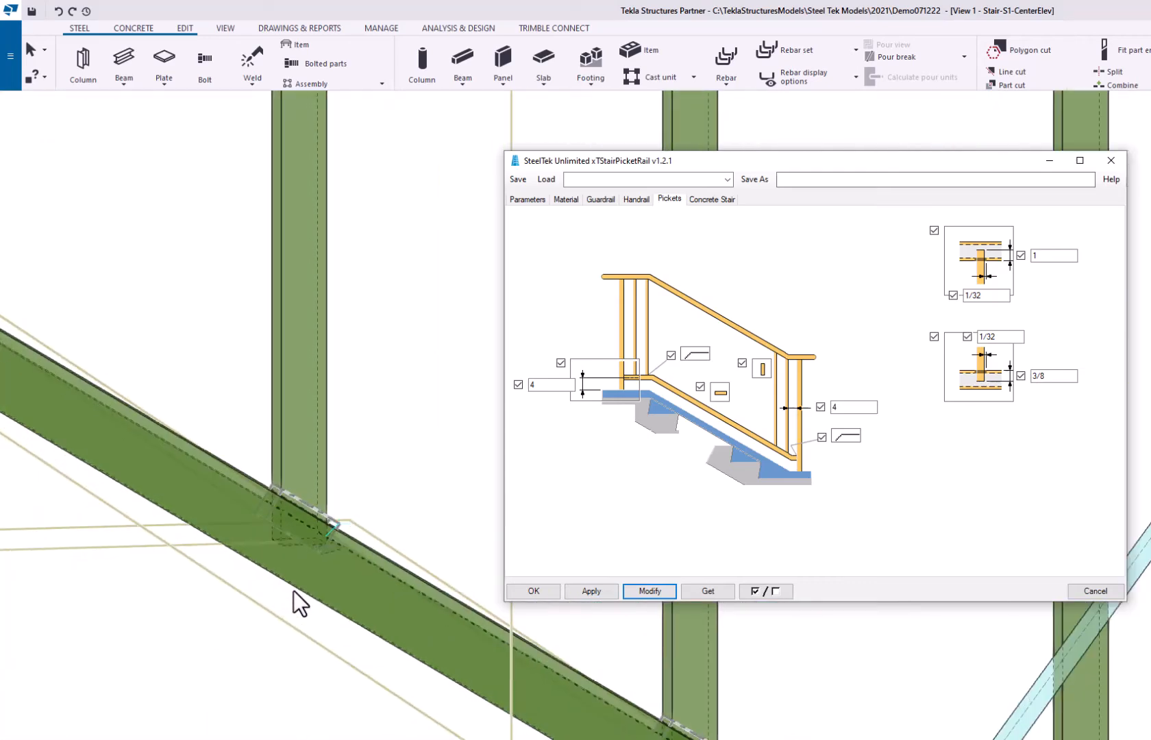